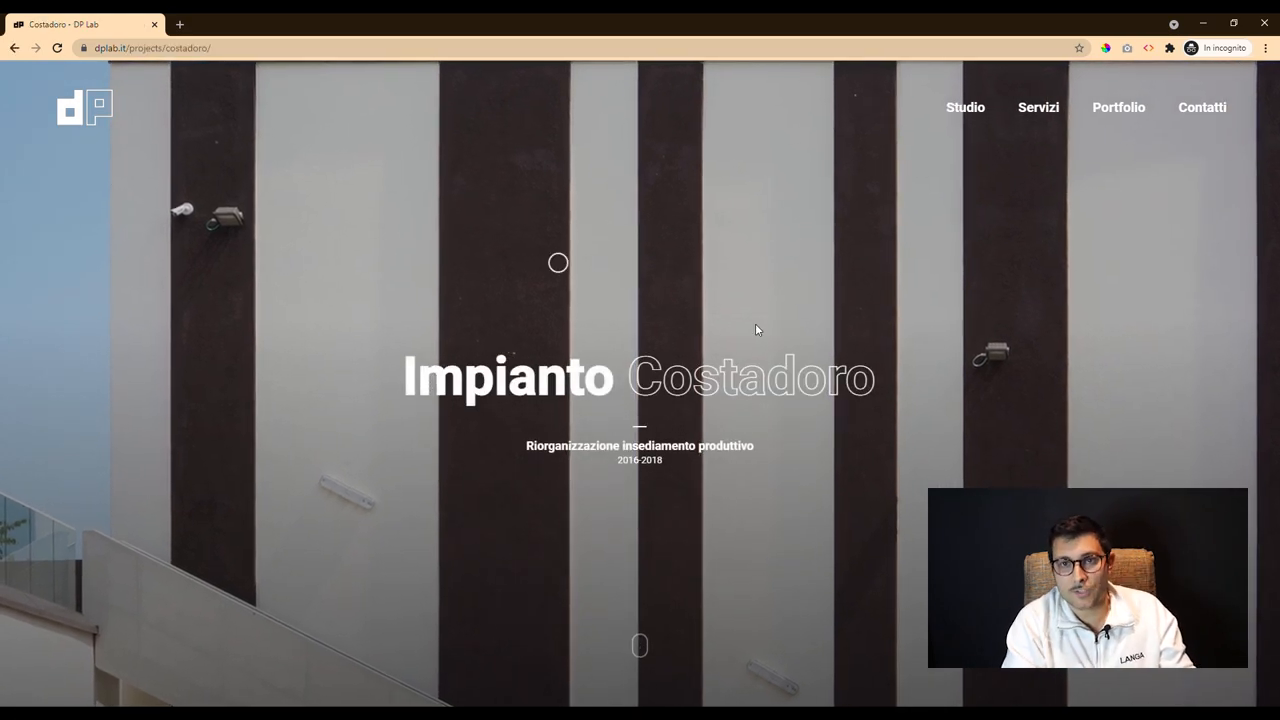
Reach the next-project link at the page bottom and go to the Sport city project.
scroll(down, 3)
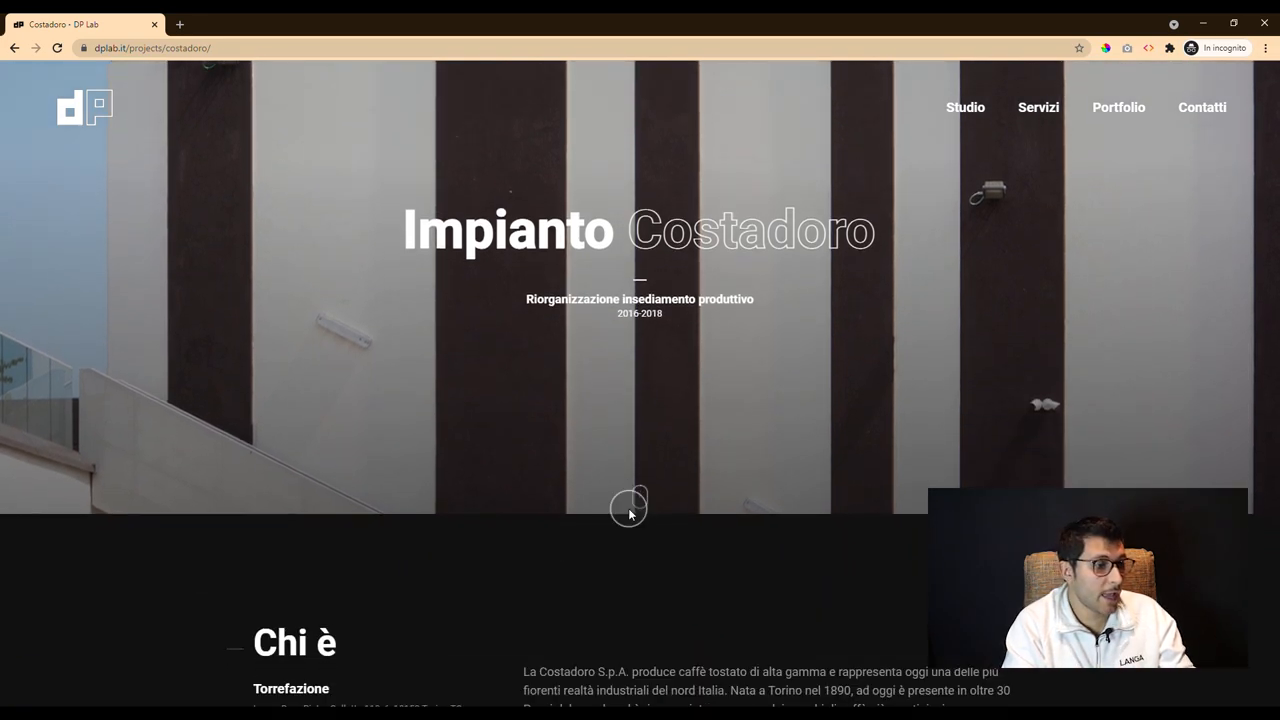
scroll(down, 3)
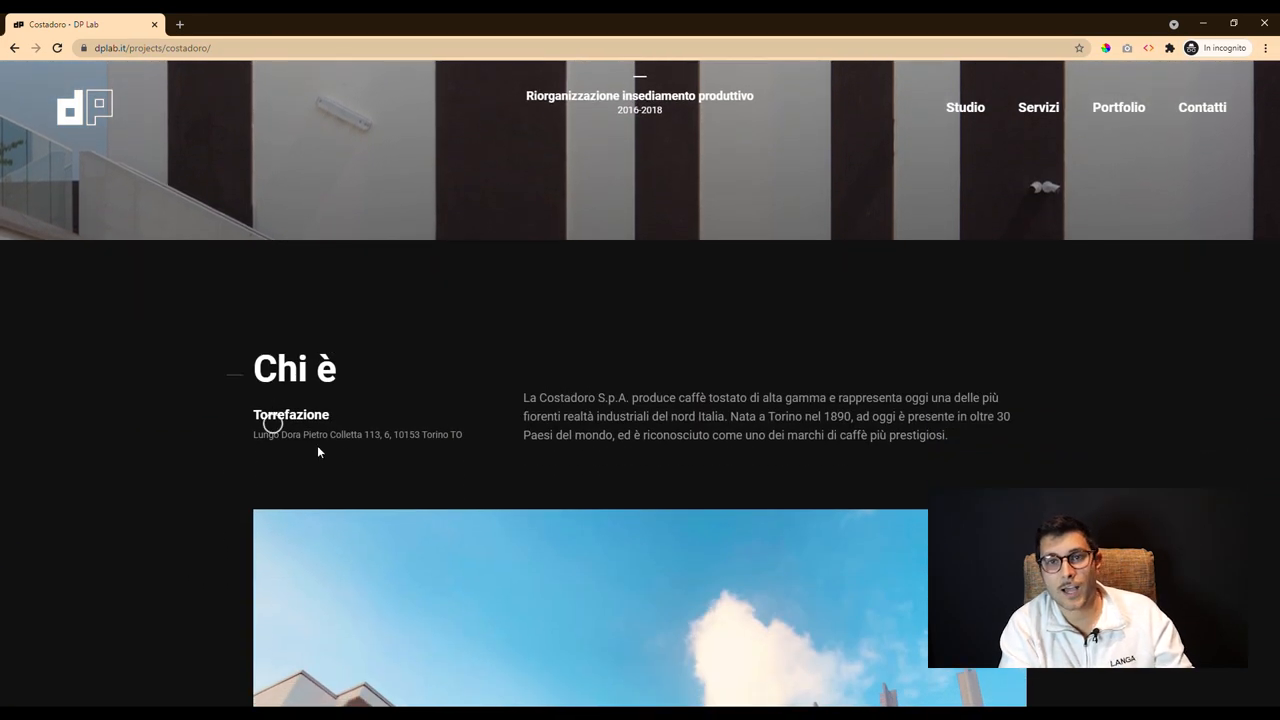
mouse_move(258, 354)
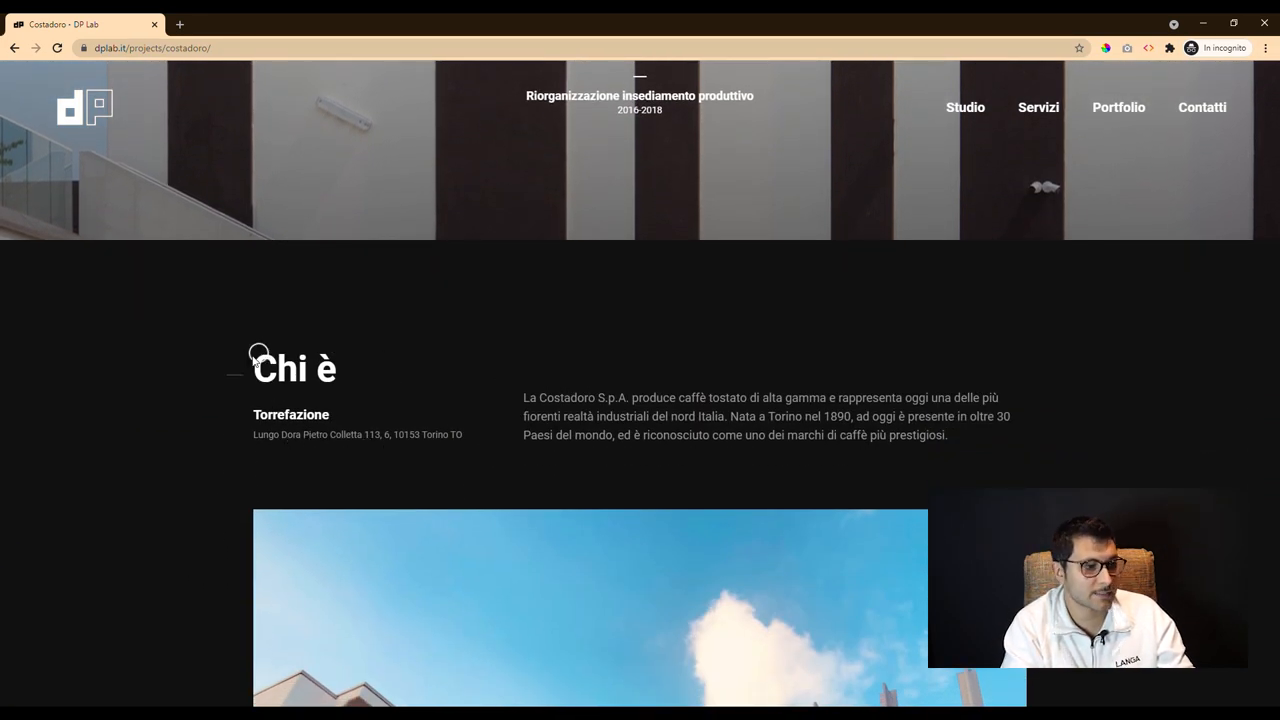
scroll(down, 3)
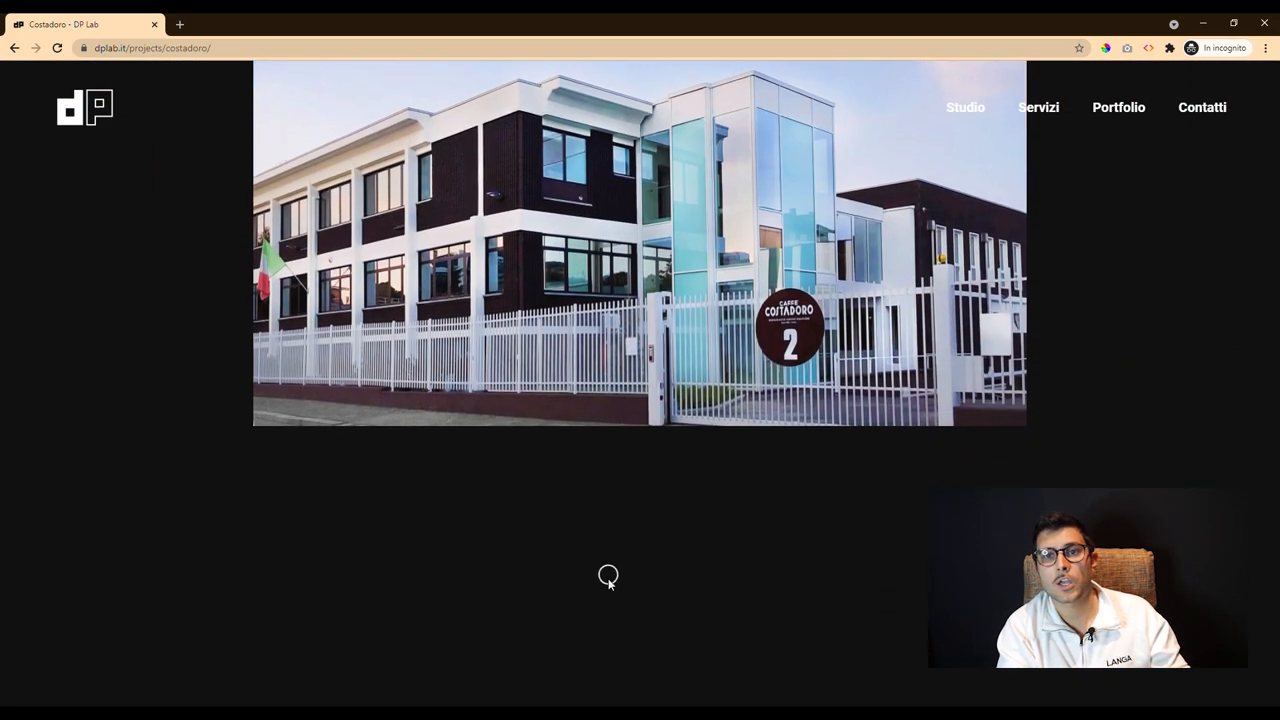
scroll(down, 3)
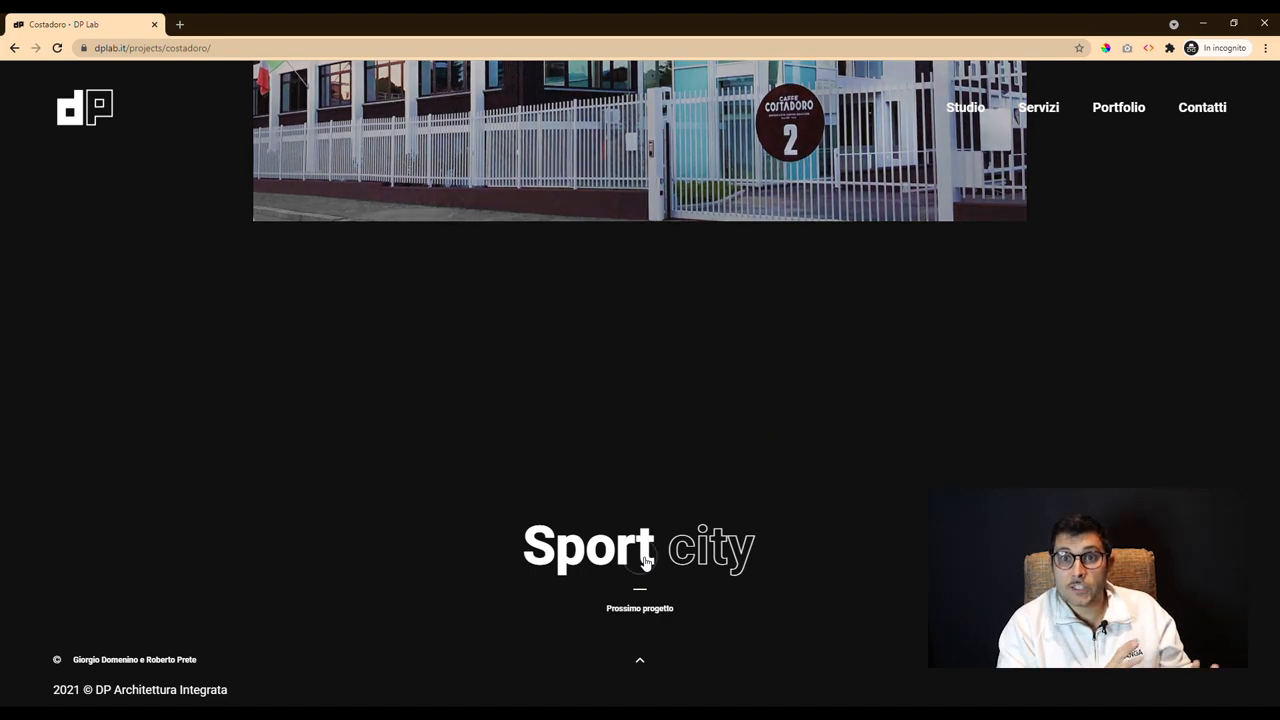
click(640, 544)
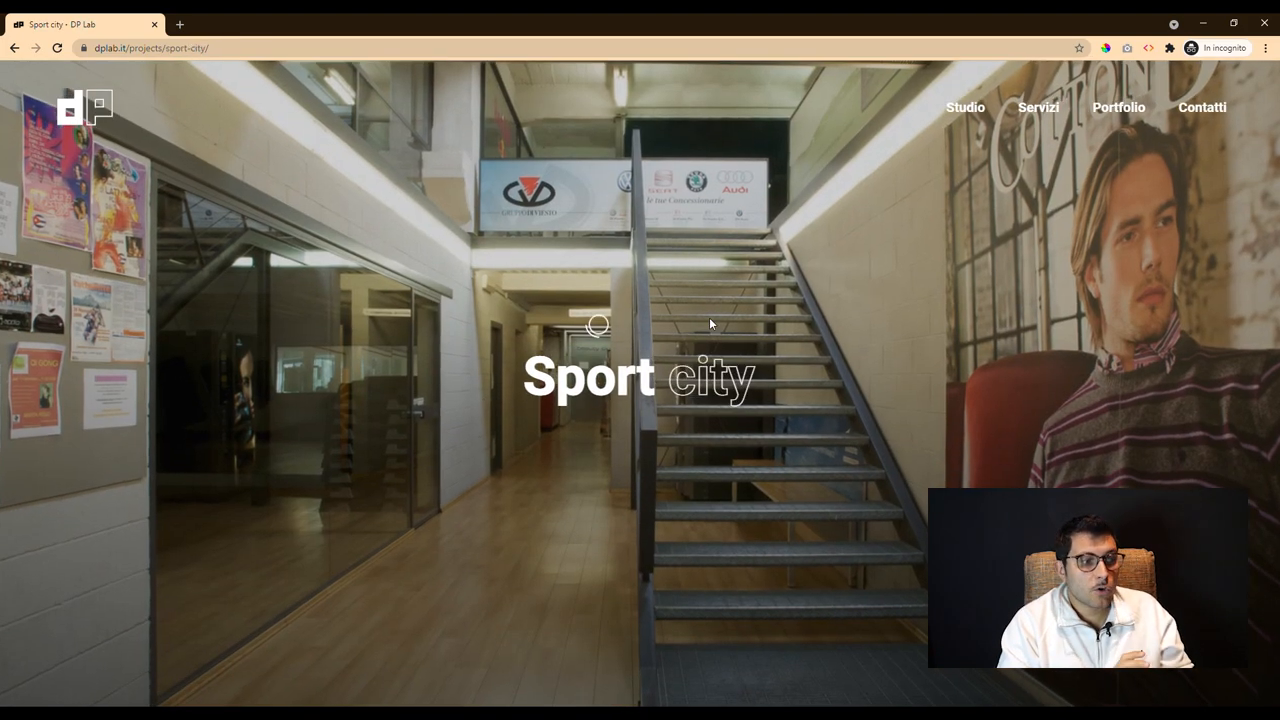
Scroll through the Sport city page to its 'Esigenze' text and gym corridor photos.
scroll(down, 3)
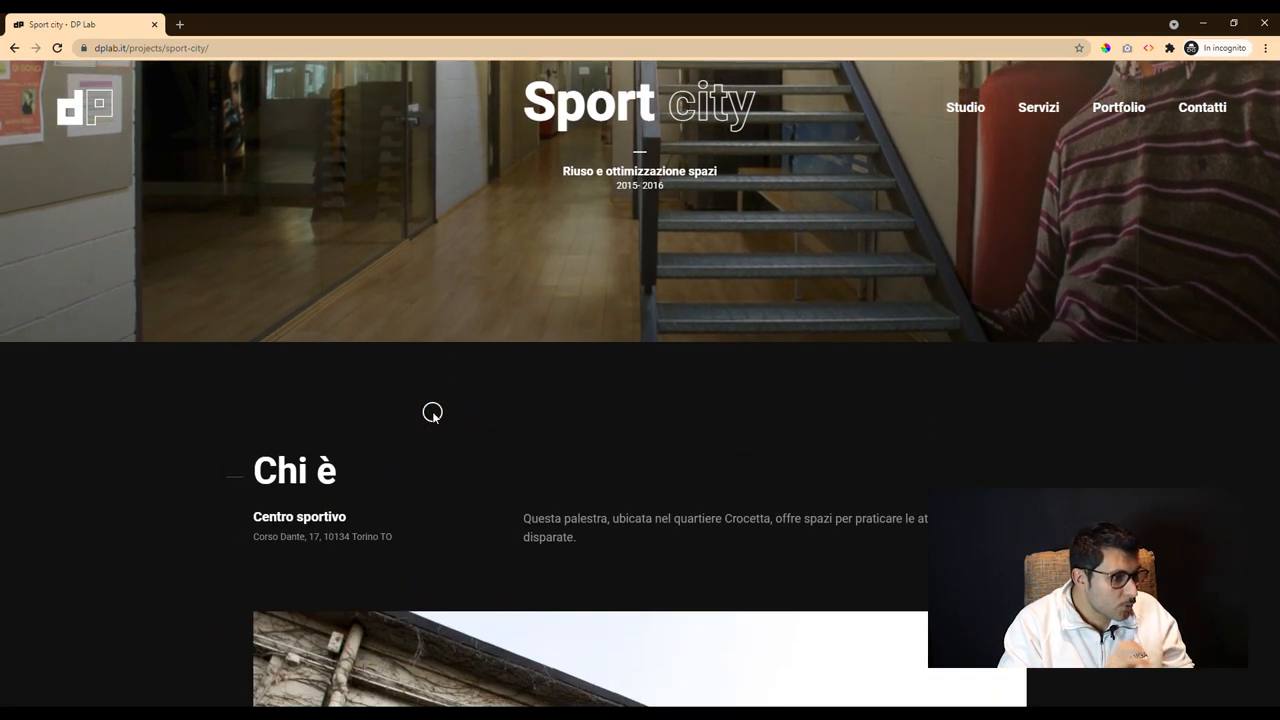
scroll(down, 3)
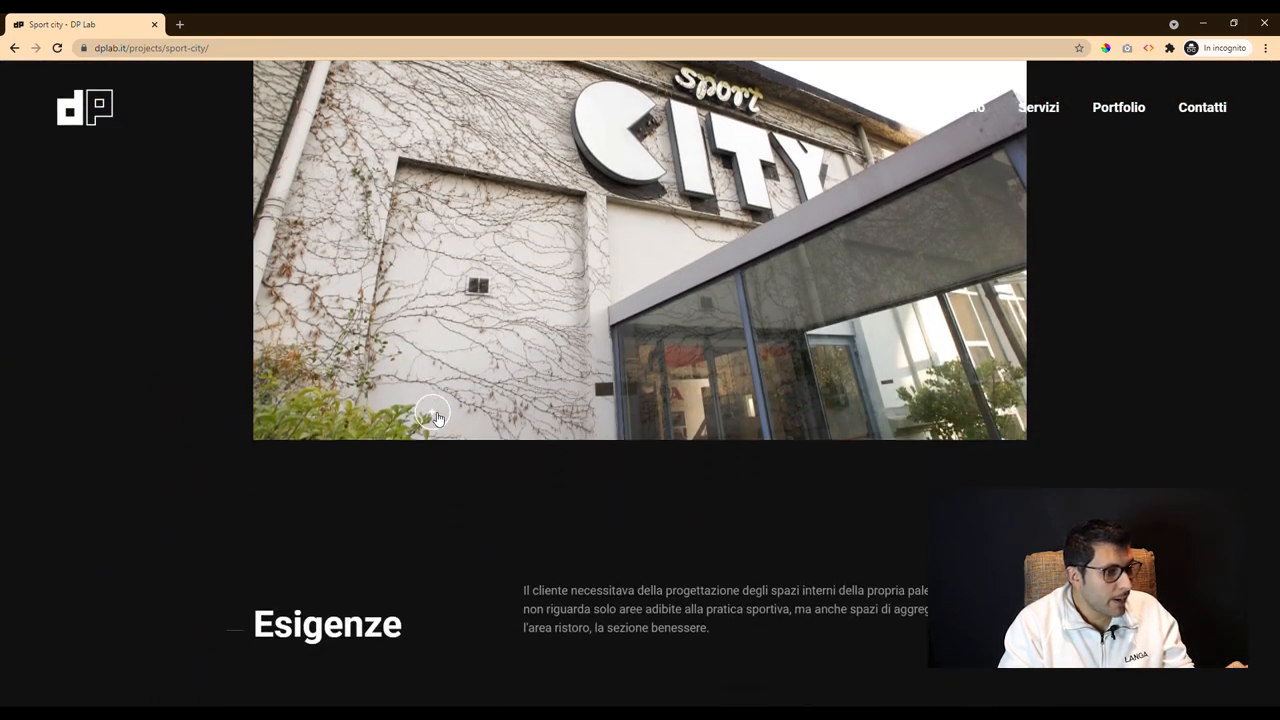
scroll(down, 3)
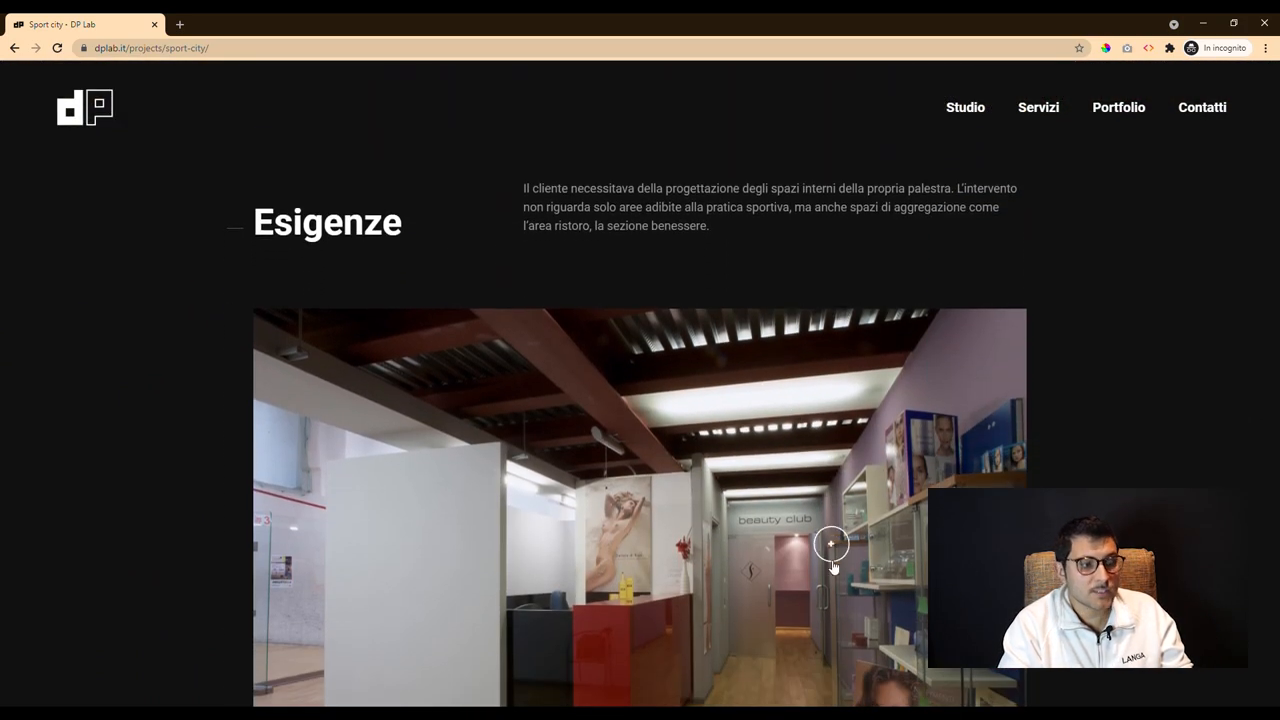
scroll(down, 3)
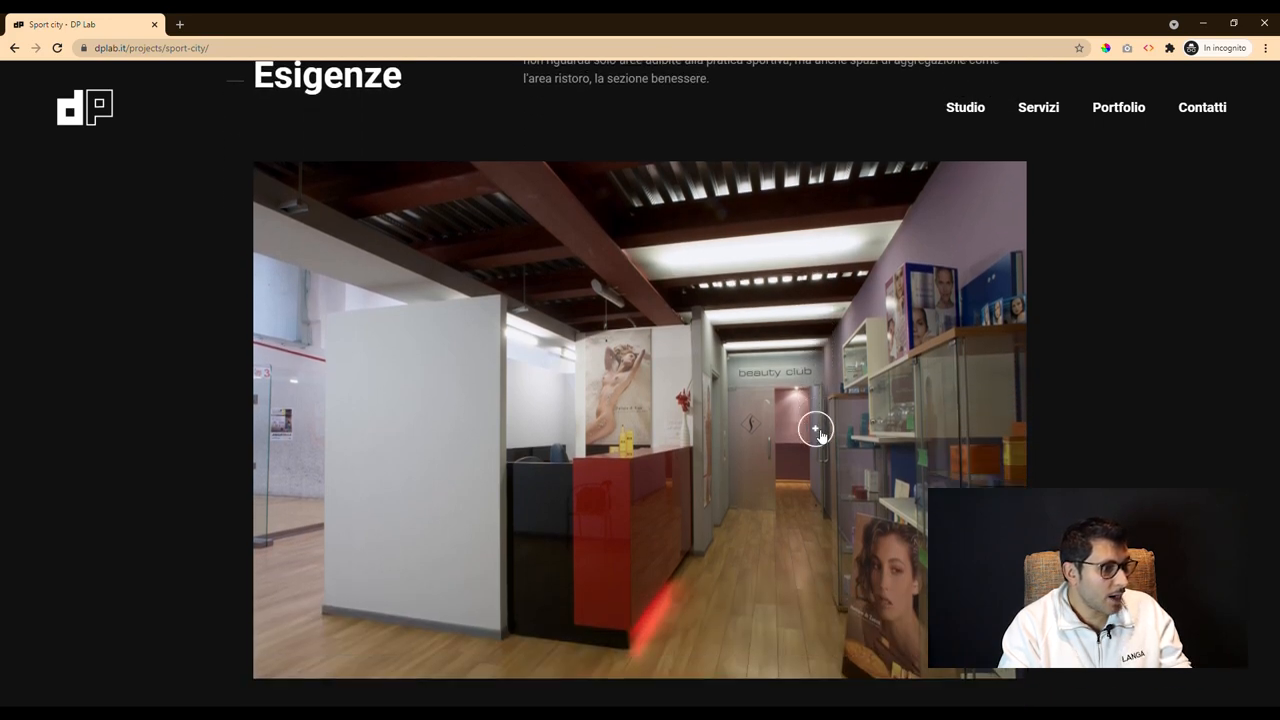
scroll(down, 3)
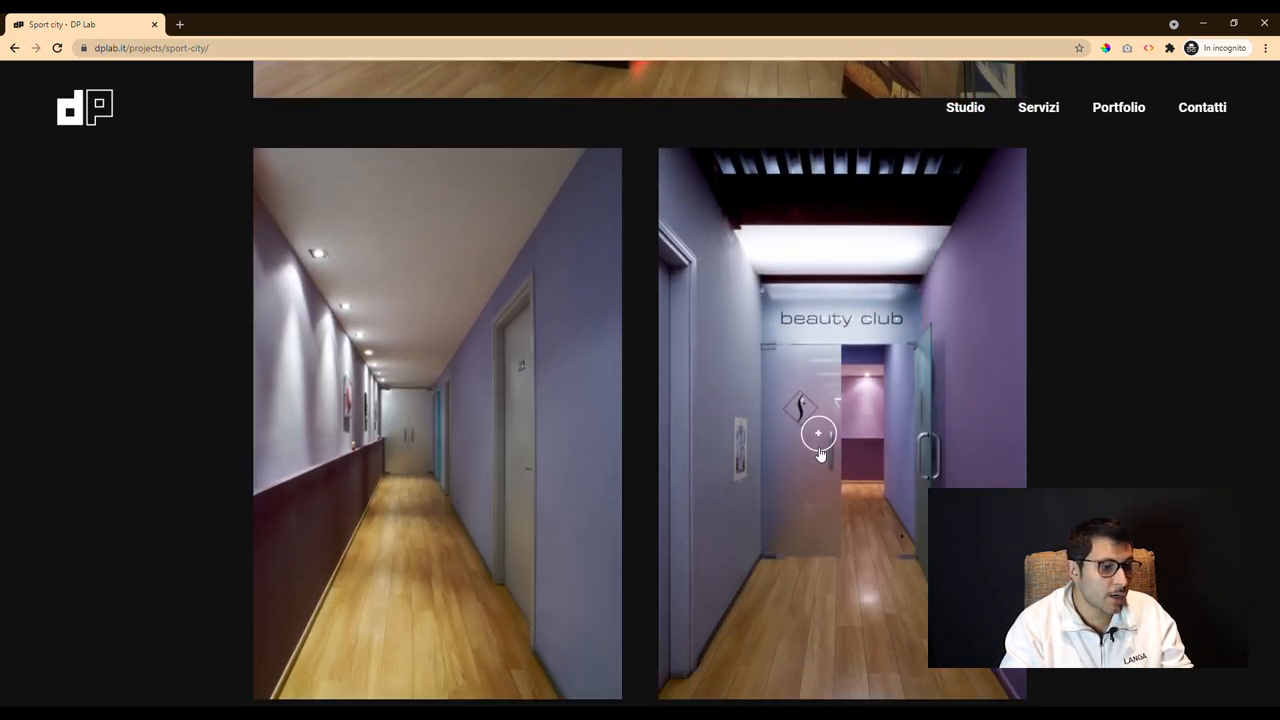
Go to the Appartamento P project and scroll through its living-room photo gallery.
click(820, 432)
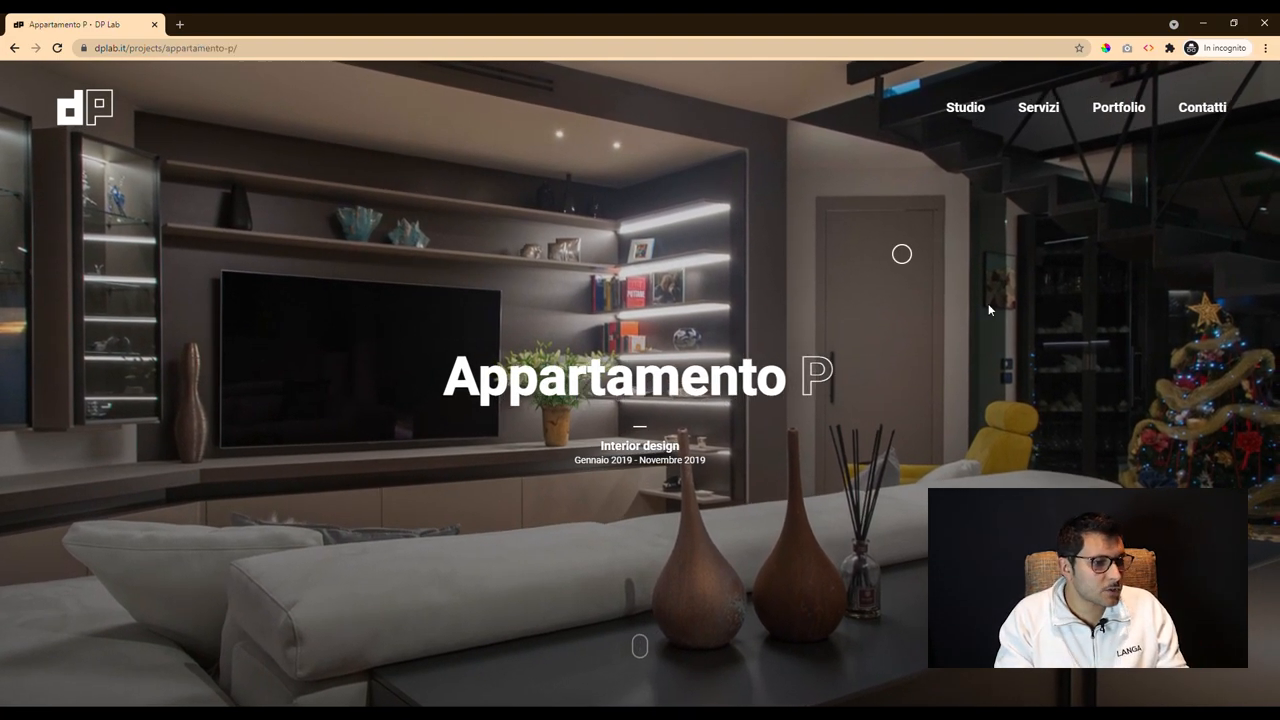
scroll(down, 3)
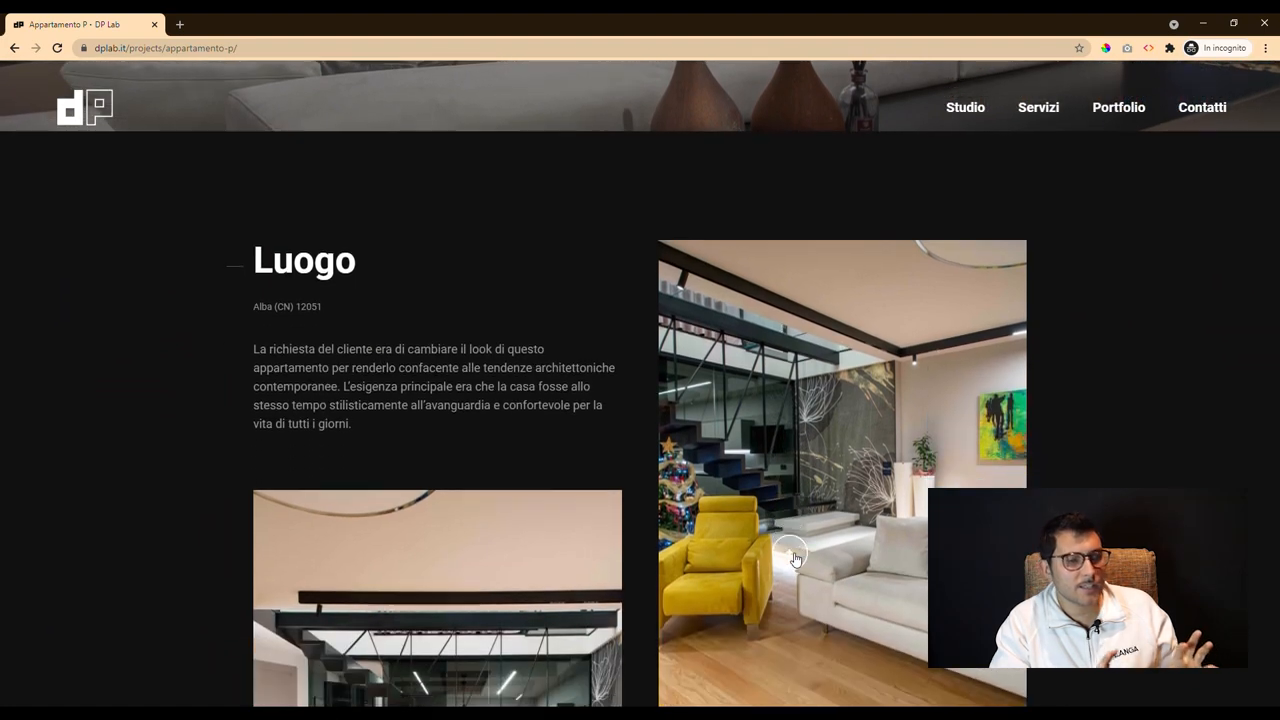
scroll(up, 3)
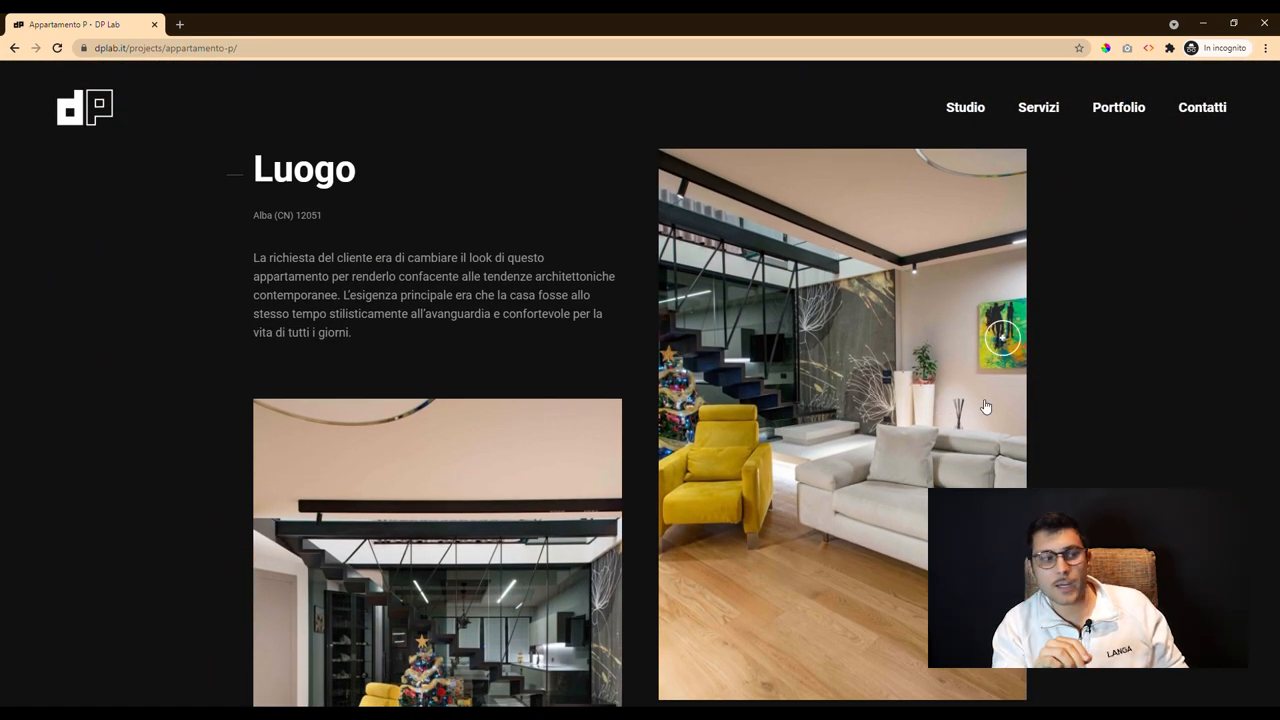
scroll(down, 3)
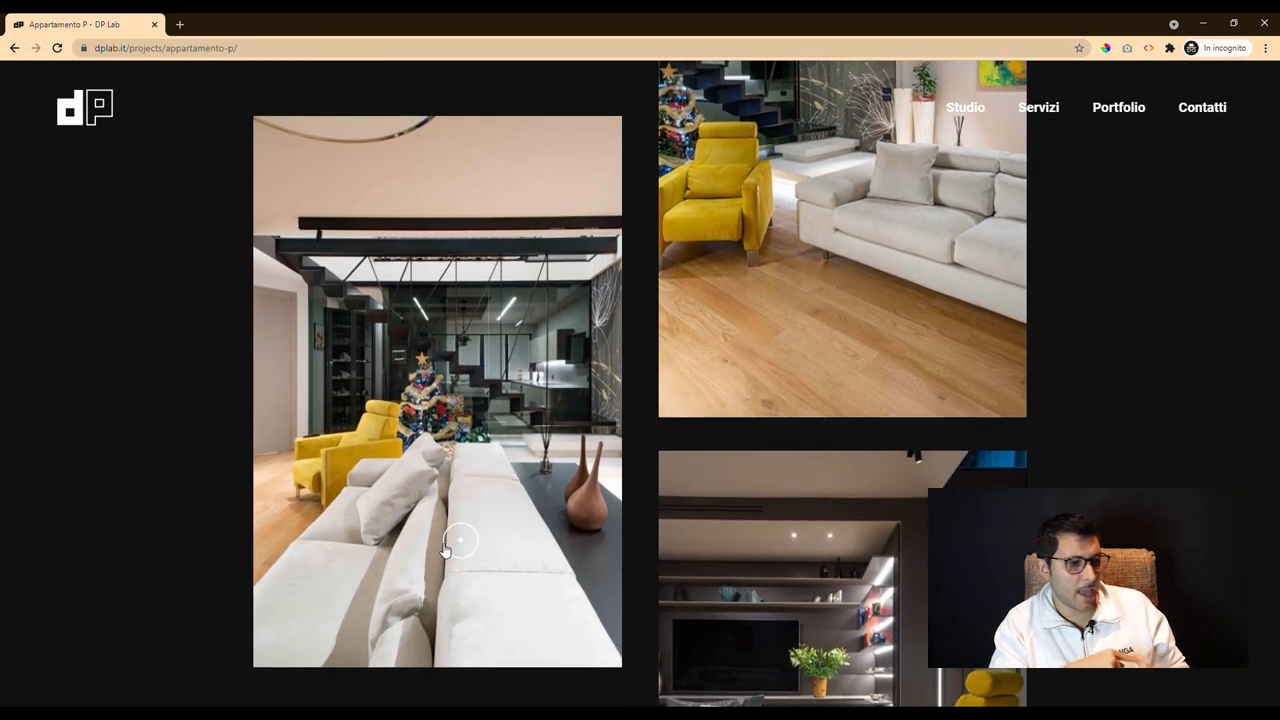
scroll(down, 3)
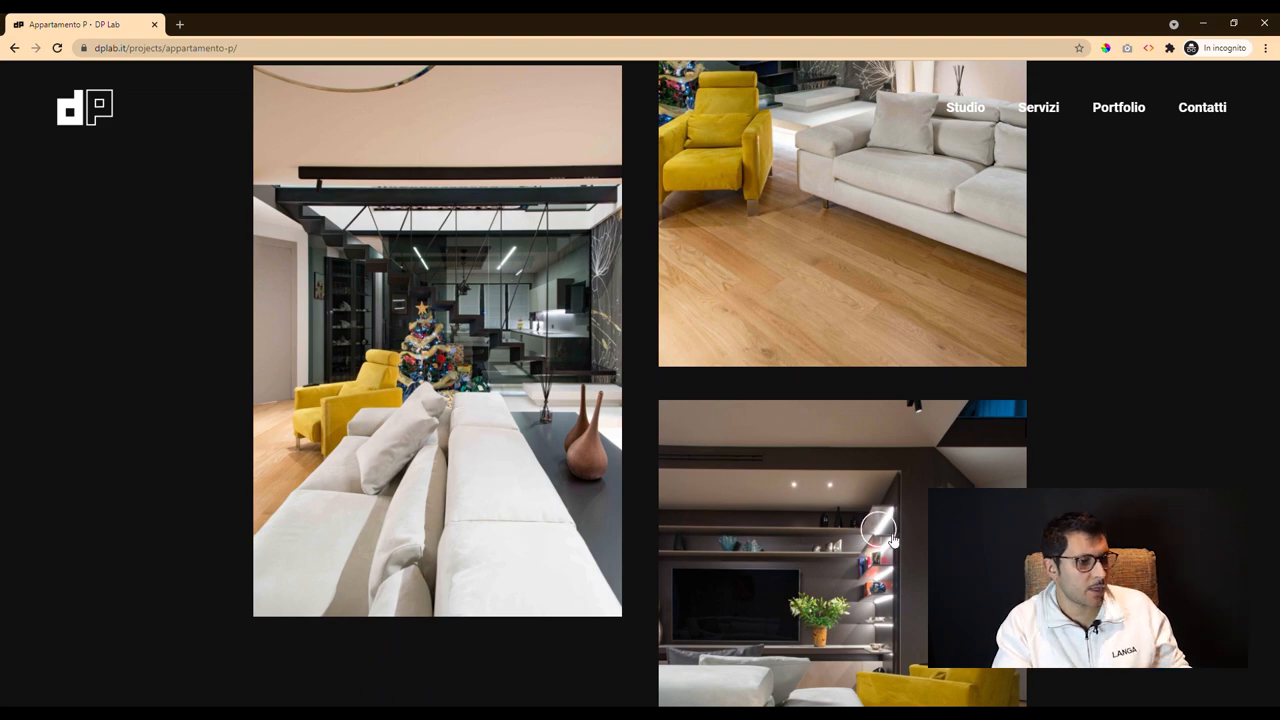
scroll(down, 3)
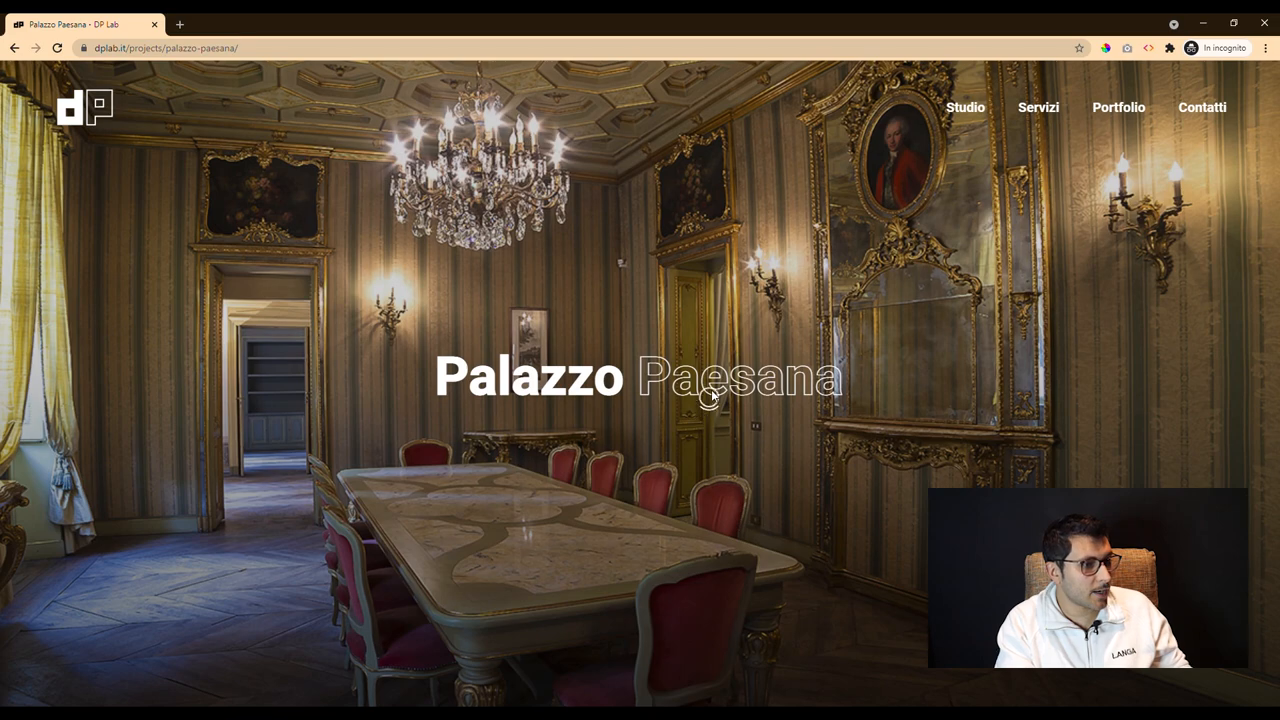
Scroll the Palazzo Paesana page down to its description and courtyard photo.
scroll(down, 3)
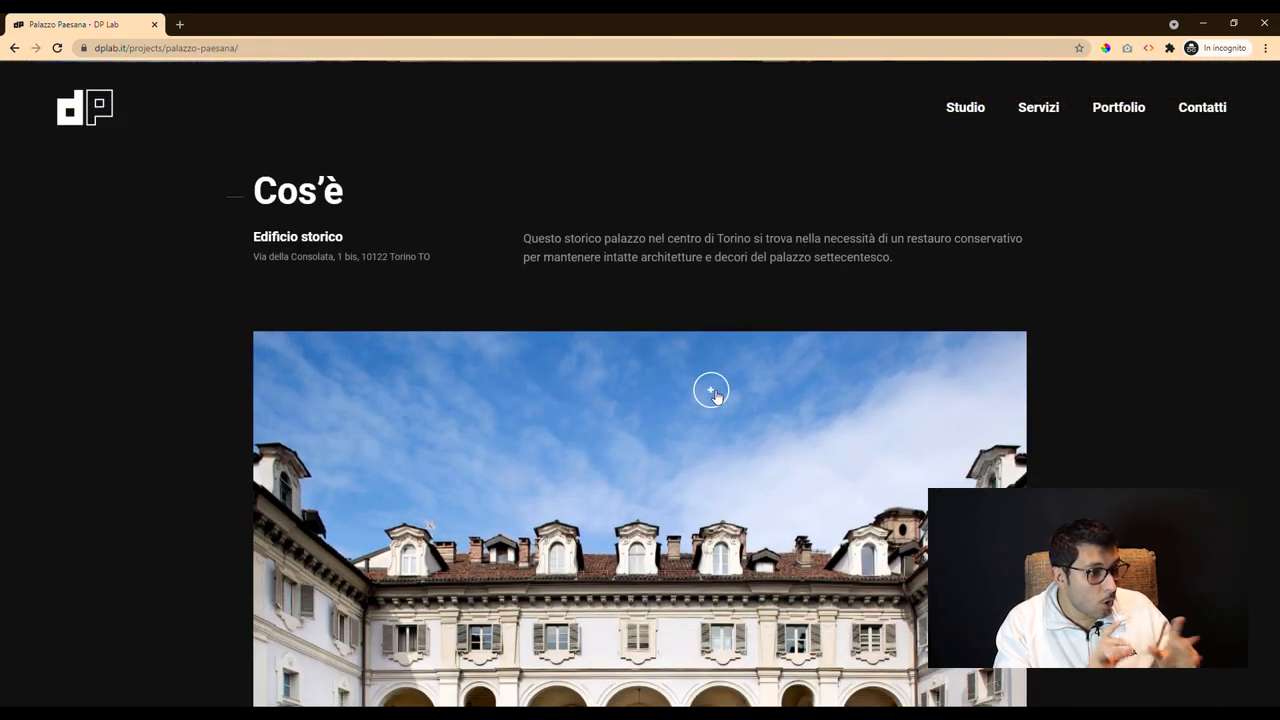
scroll(down, 3)
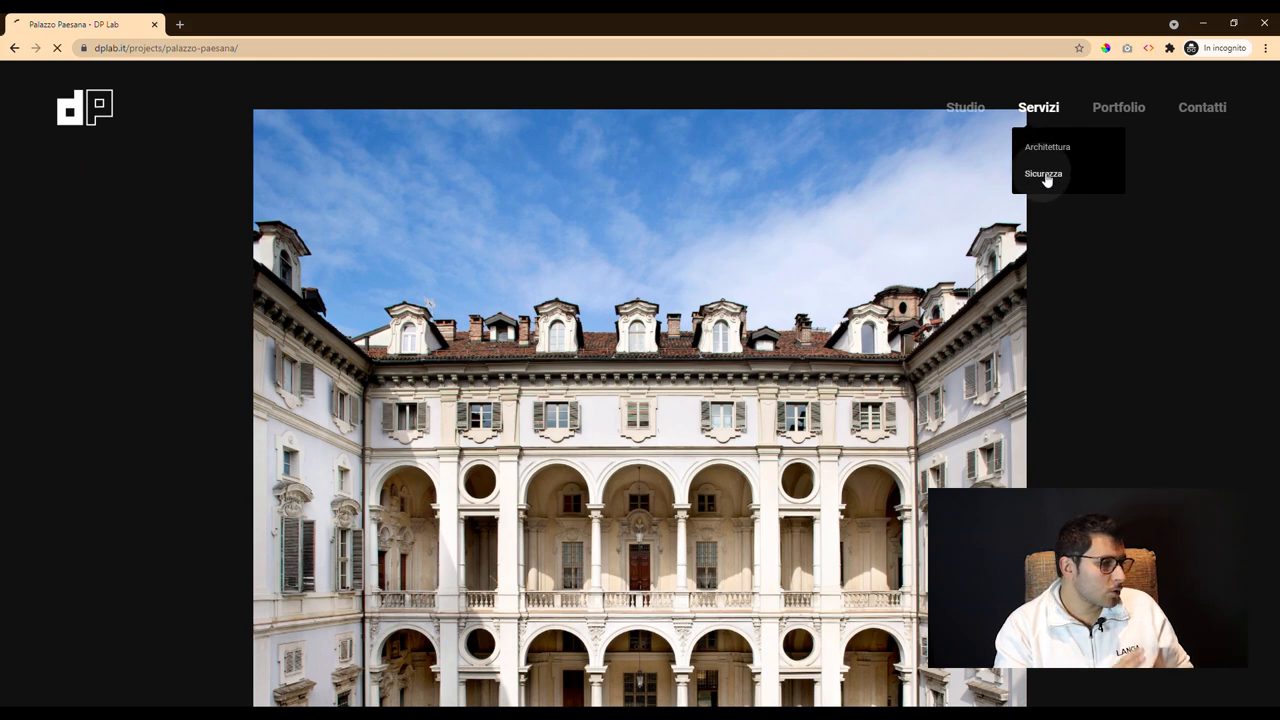
Go to the Progetti portfolio and scroll through the project tiles toward Appartamento V.
click(1044, 172)
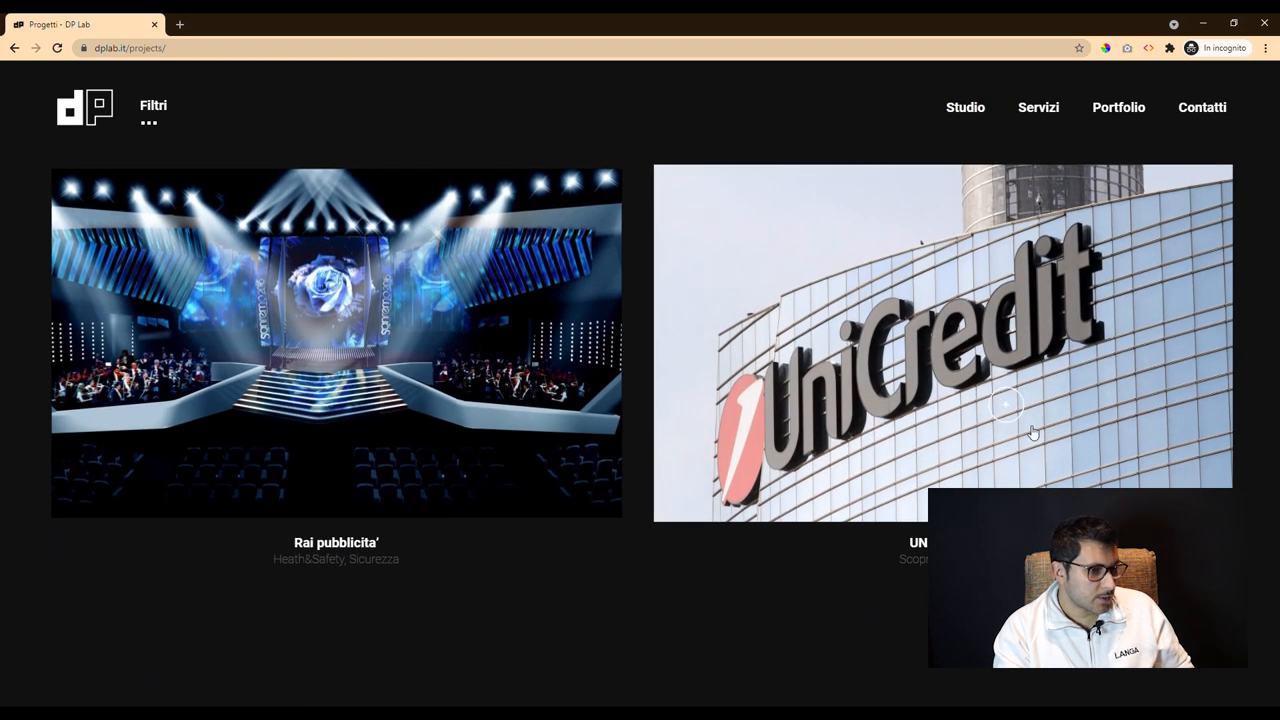
scroll(down, 3)
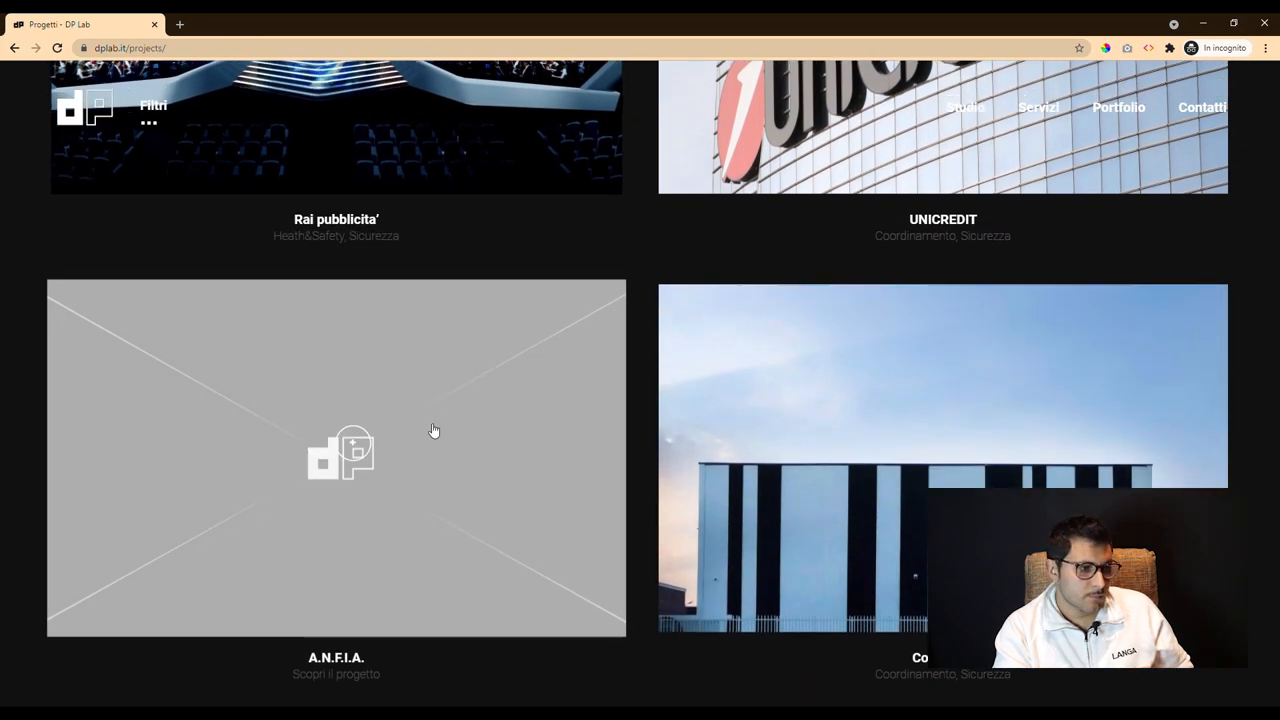
scroll(down, 3)
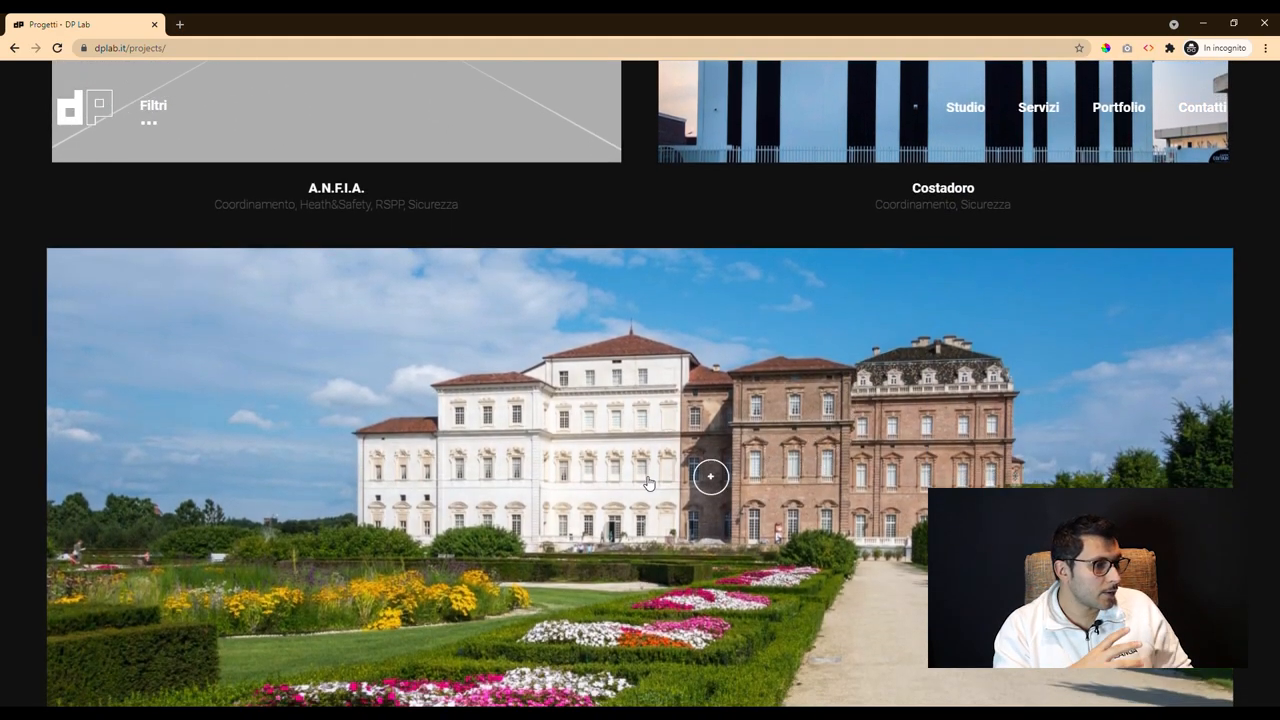
scroll(down, 3)
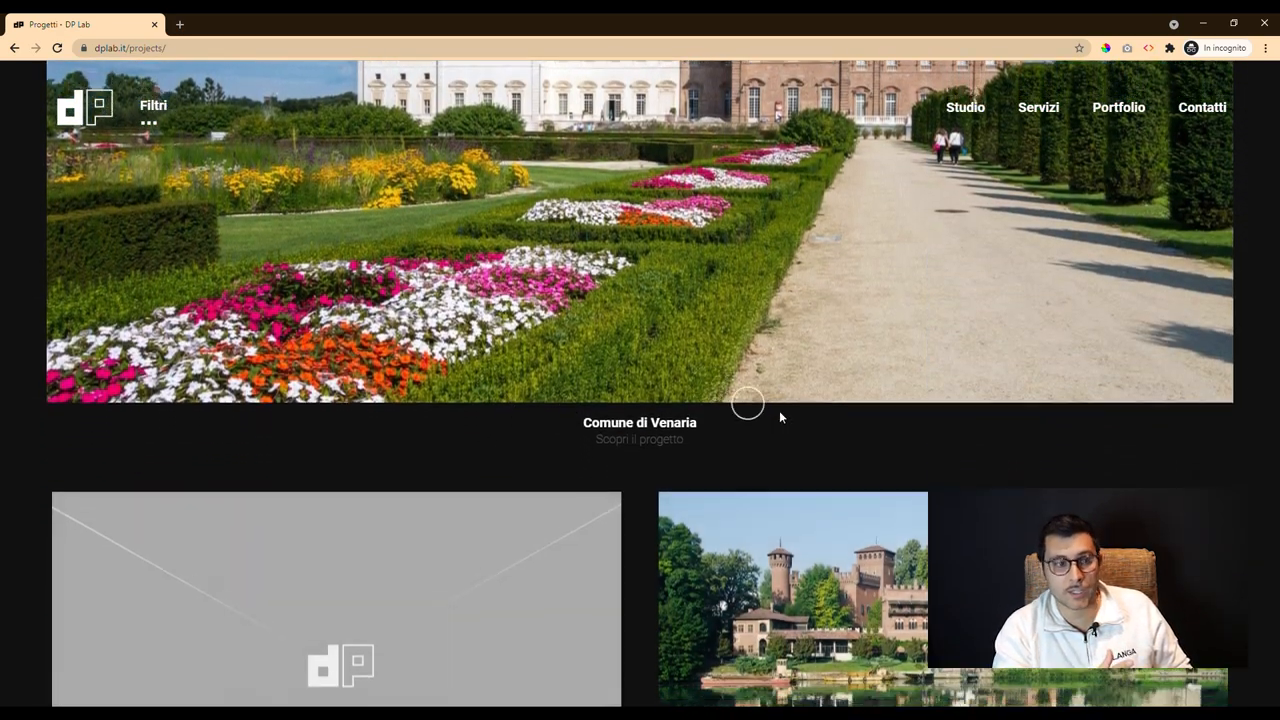
scroll(down, 3)
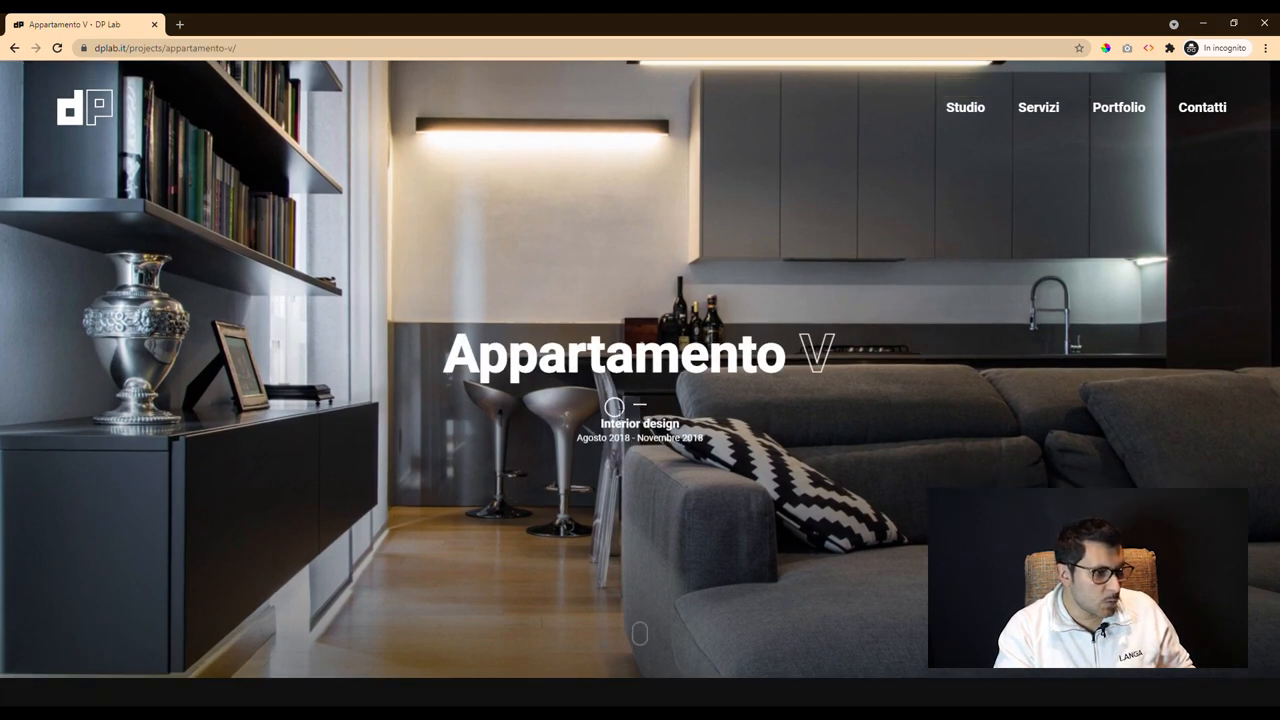
Preview Cascina Langa in device mode, widening the responsive viewport from phone to desktop width.
scroll(down, 3)
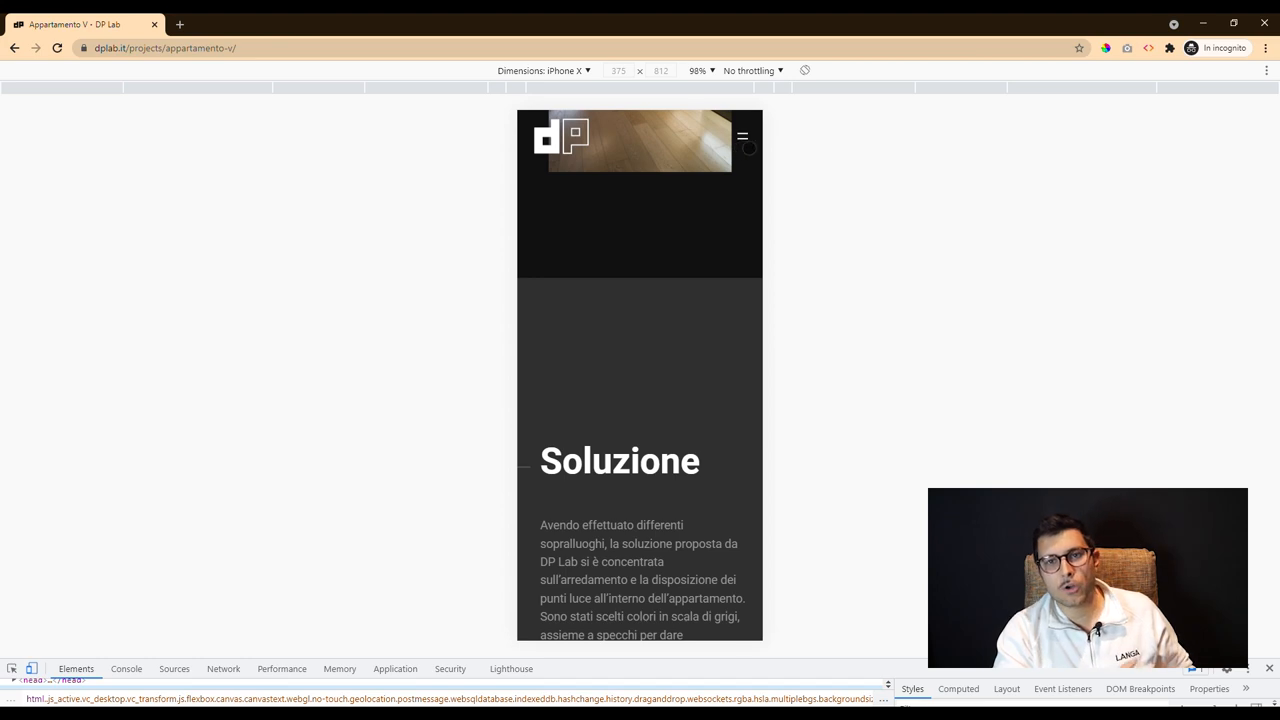
click(744, 136)
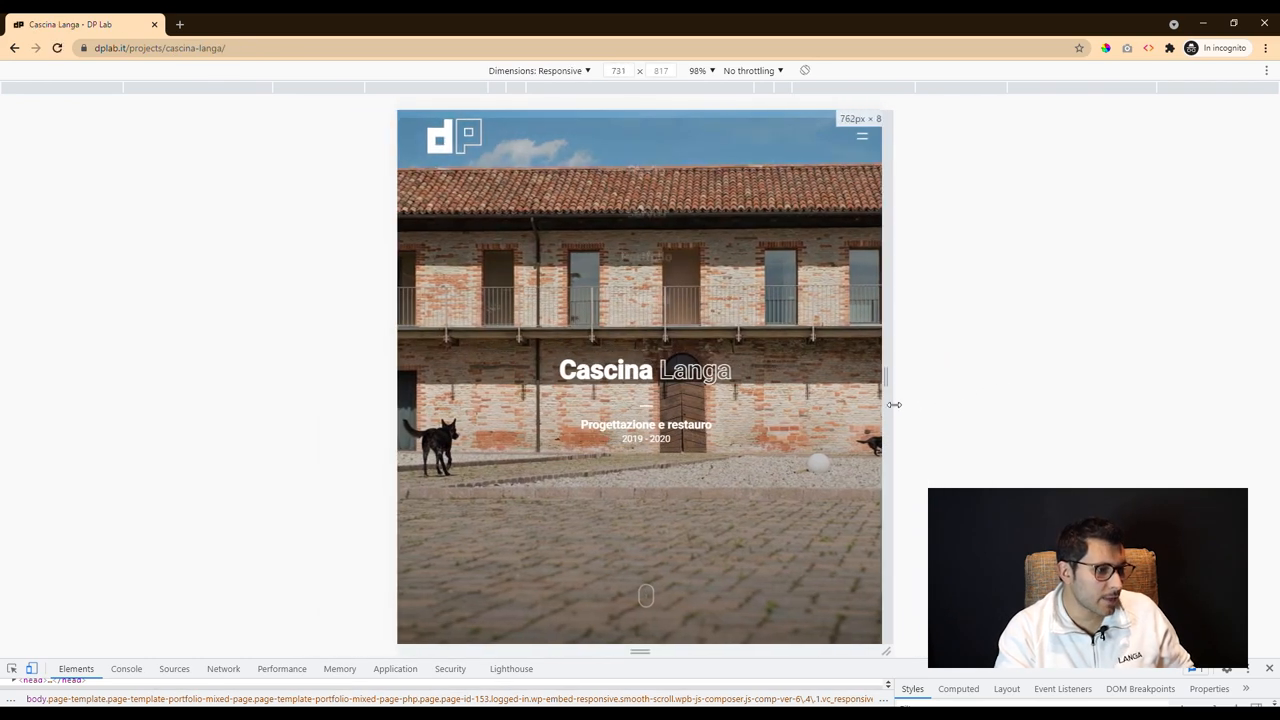
drag(888, 404, 930, 436)
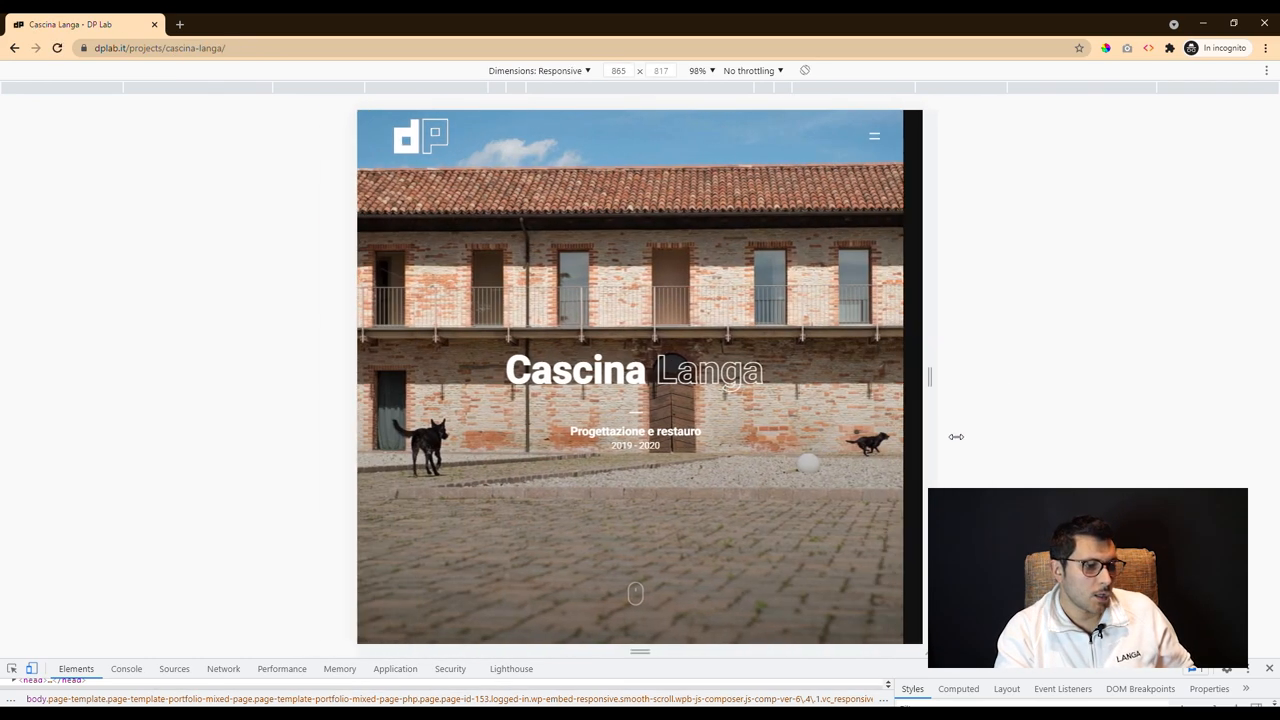
drag(930, 376, 1072, 376)
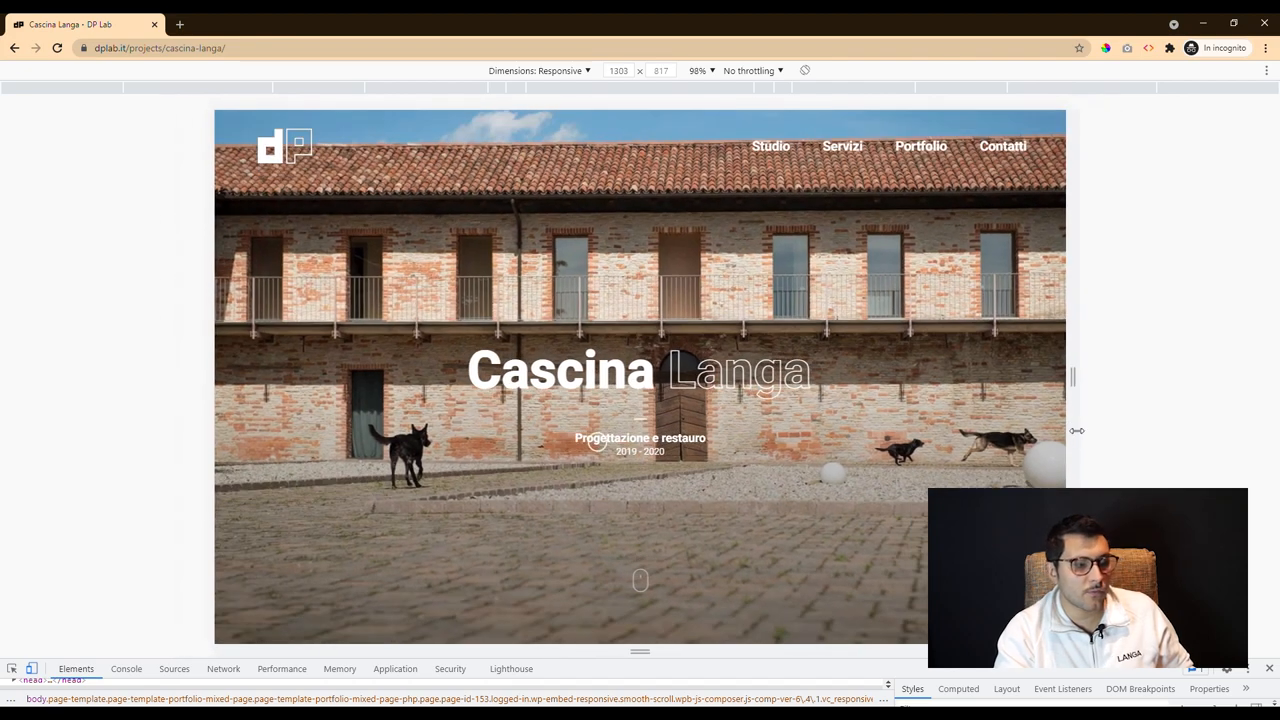